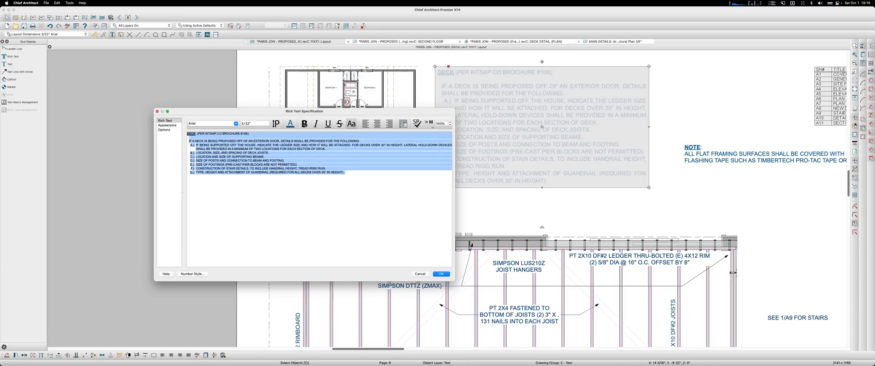
Step: Choose a green pencil colour for the selected deck note text
left_click(290, 124)
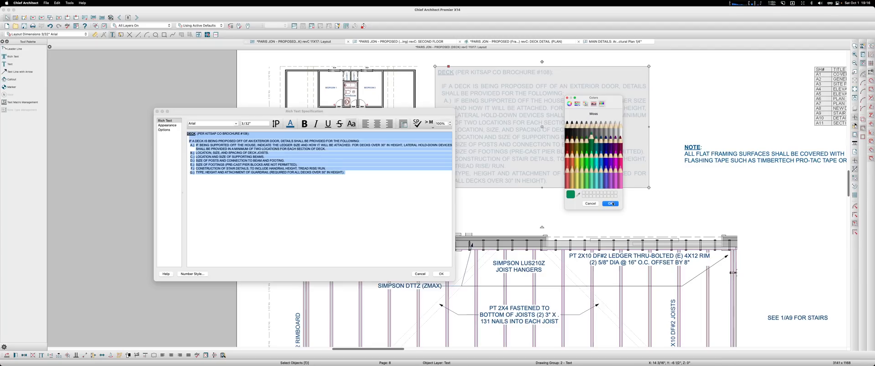
left_click(610, 204)
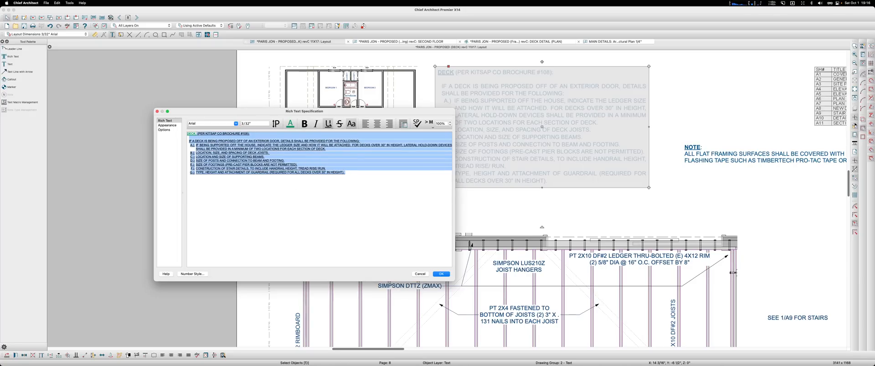
Step: Undo the green formatting and recolour the deck note text Ocean dark blue
left_click(393, 197)
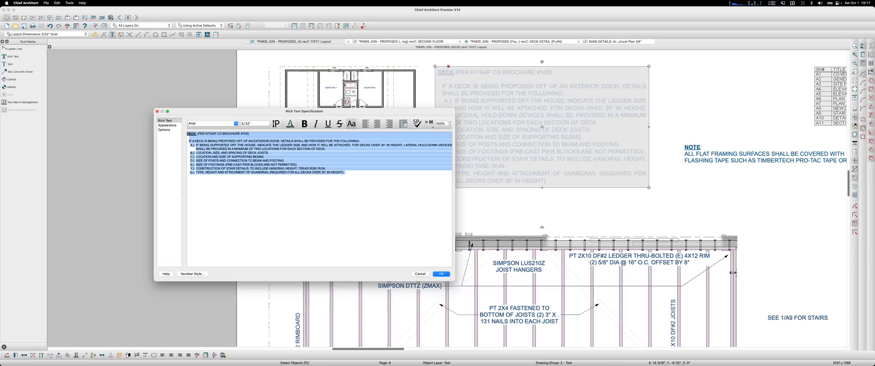
left_click(290, 124)
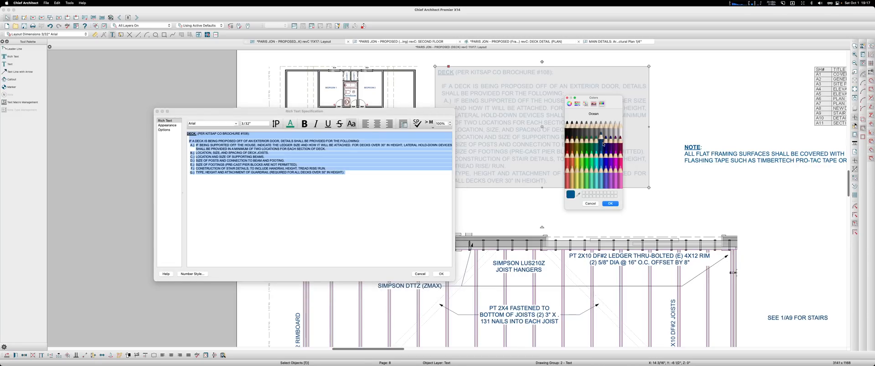
left_click(610, 203)
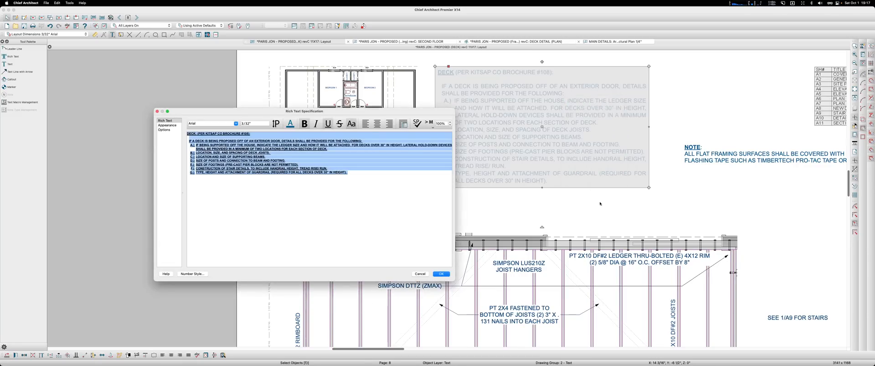
left_click(165, 169)
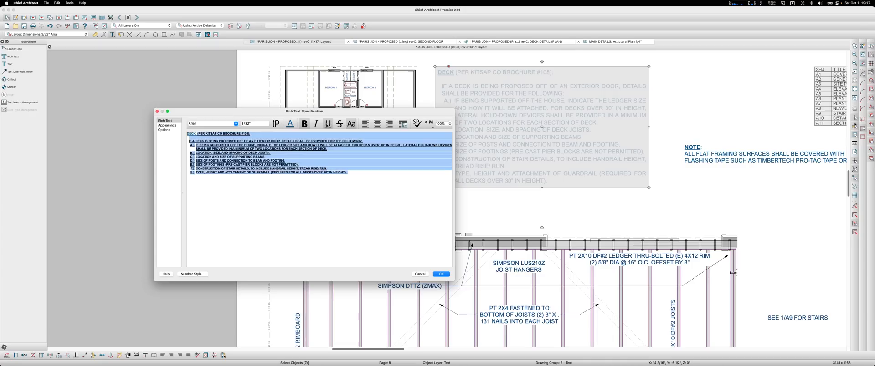
Step: Turn off bold on the blue deck note body text
left_click(315, 124)
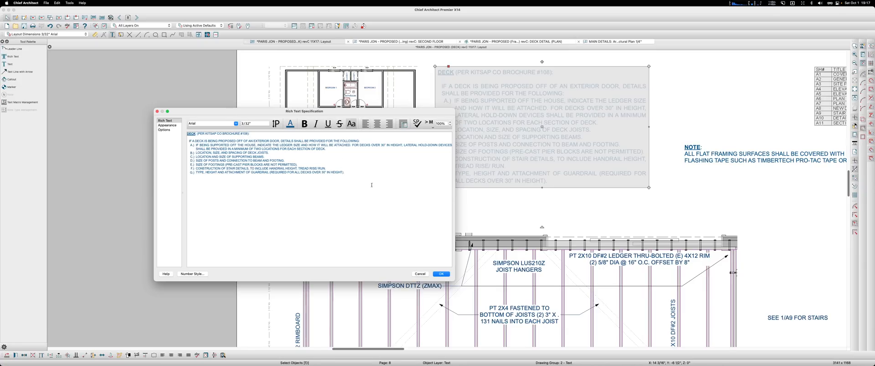
mouse_move(362, 194)
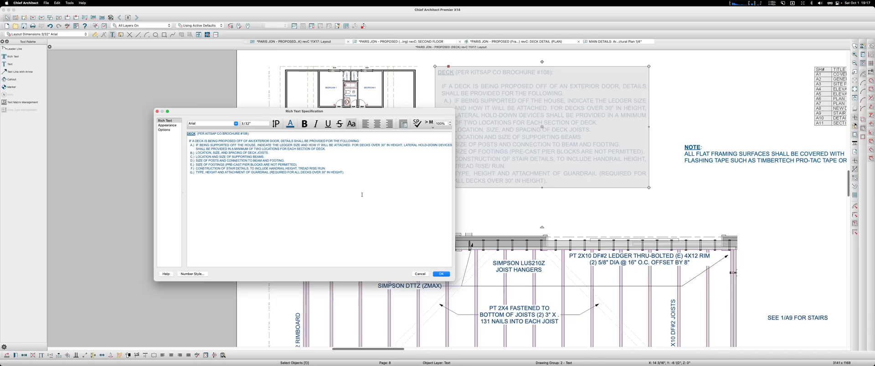